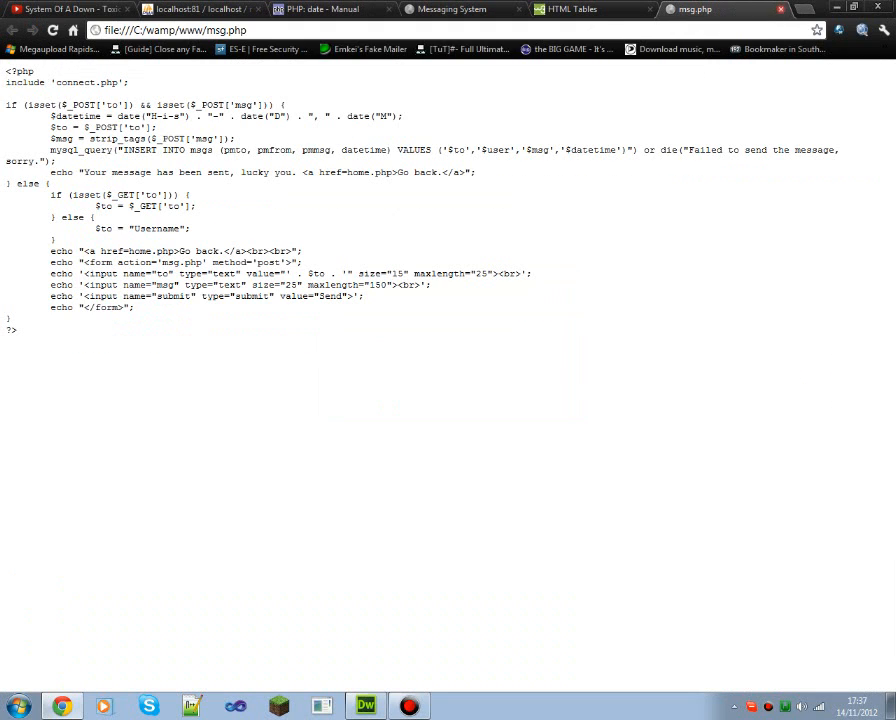
Close the msg.php source and HTML Tables tabs, leaving phpMyAdmin's msgs table showing.
click(575, 9)
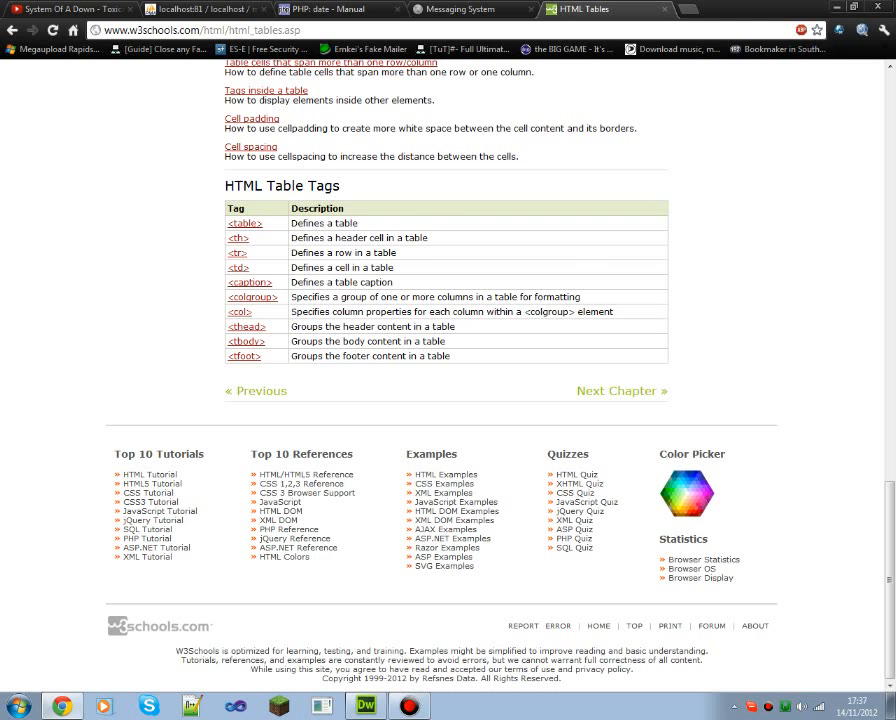
click(330, 12)
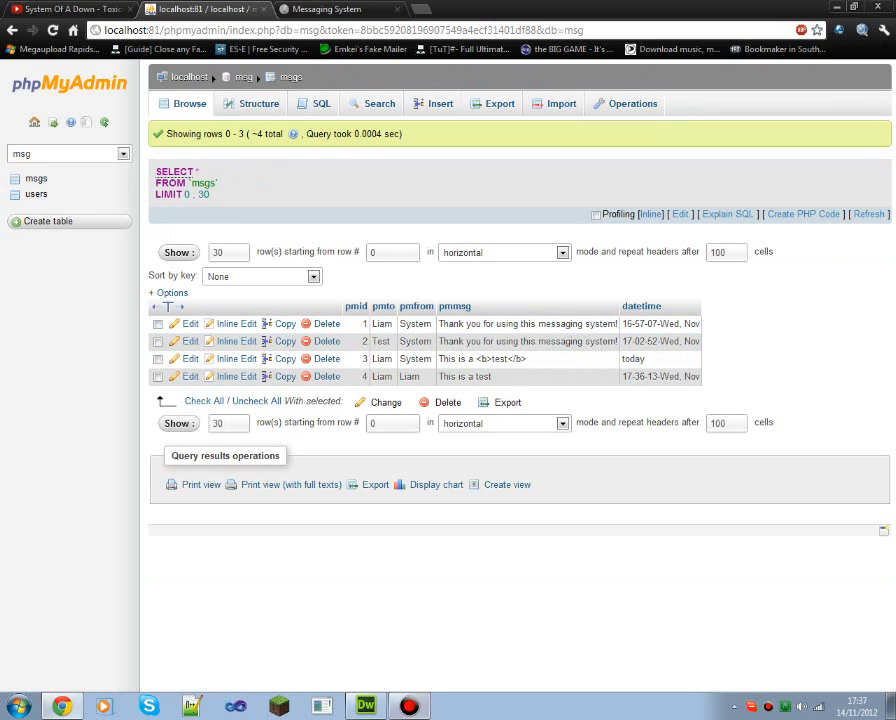
Switch from the phpMyAdmin msgs rows to Dreamweaver with msg.php open.
click(366, 705)
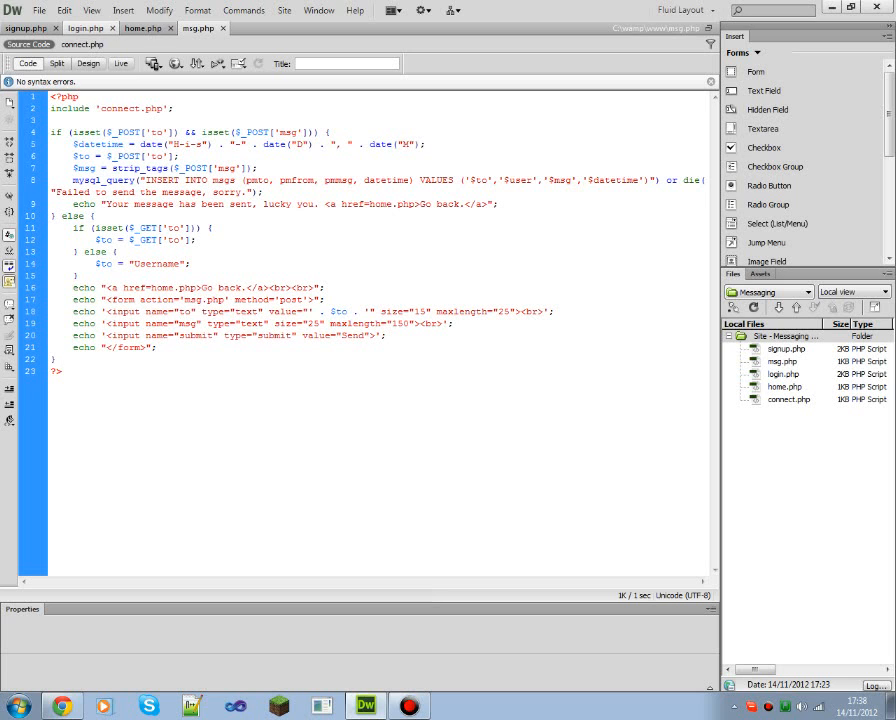
Create a new blank PHP document holding only empty <?php ?> tags.
click(152, 47)
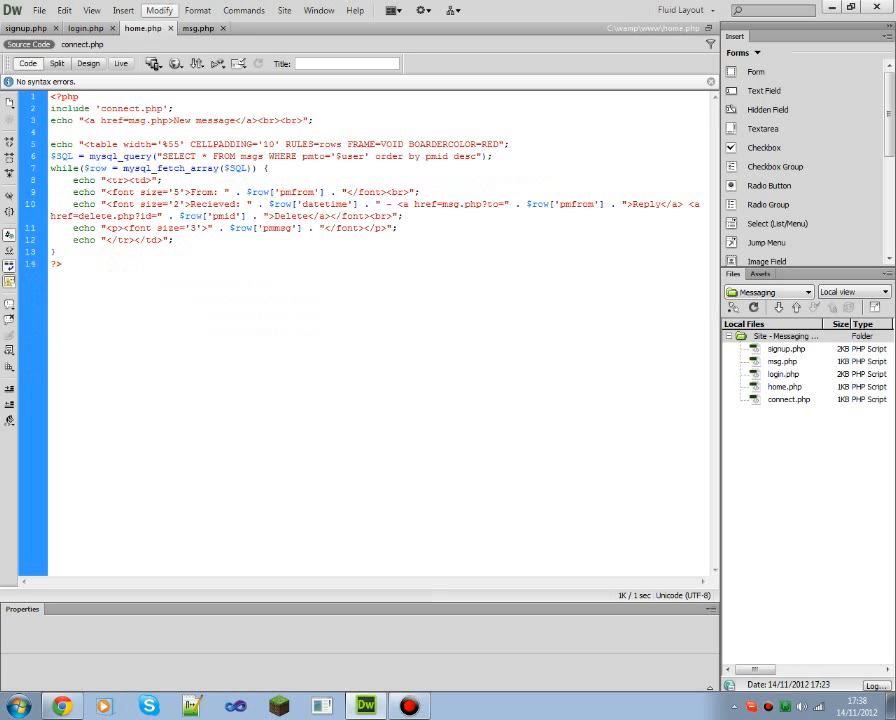
click(219, 35)
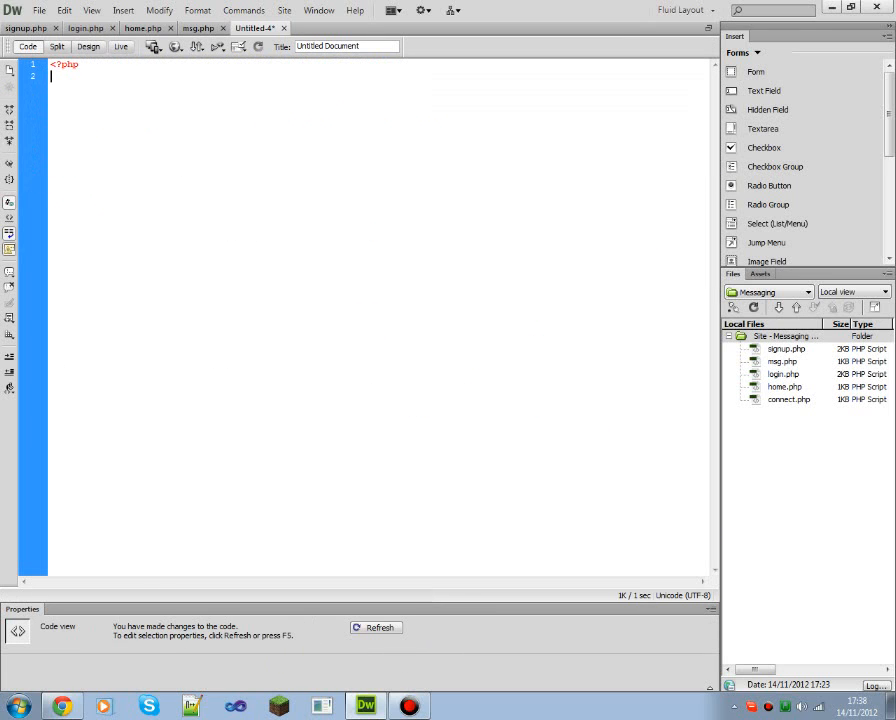
text(?>)
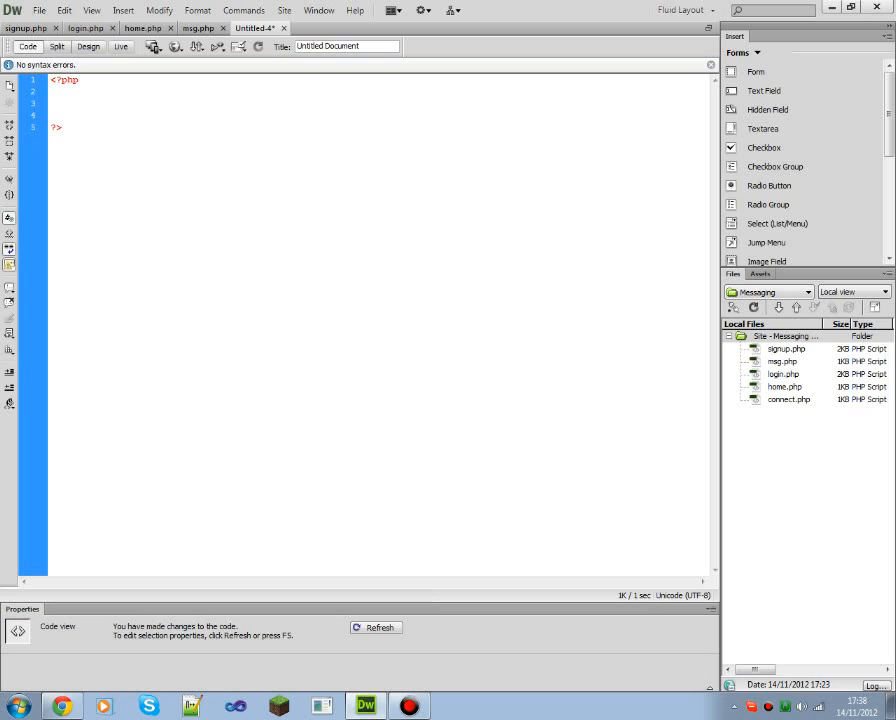
click(52, 104)
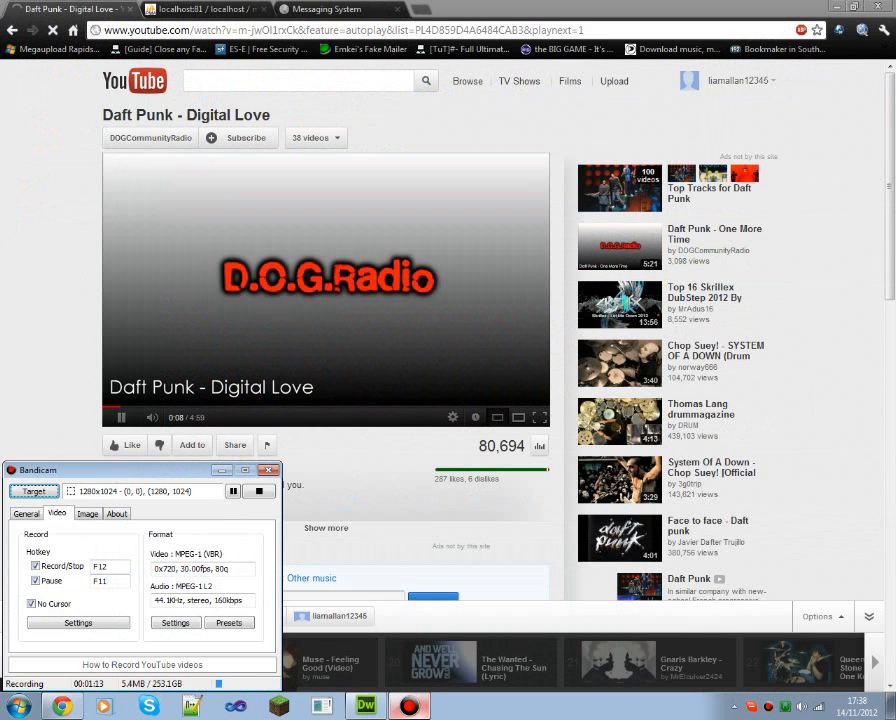
click(364, 704)
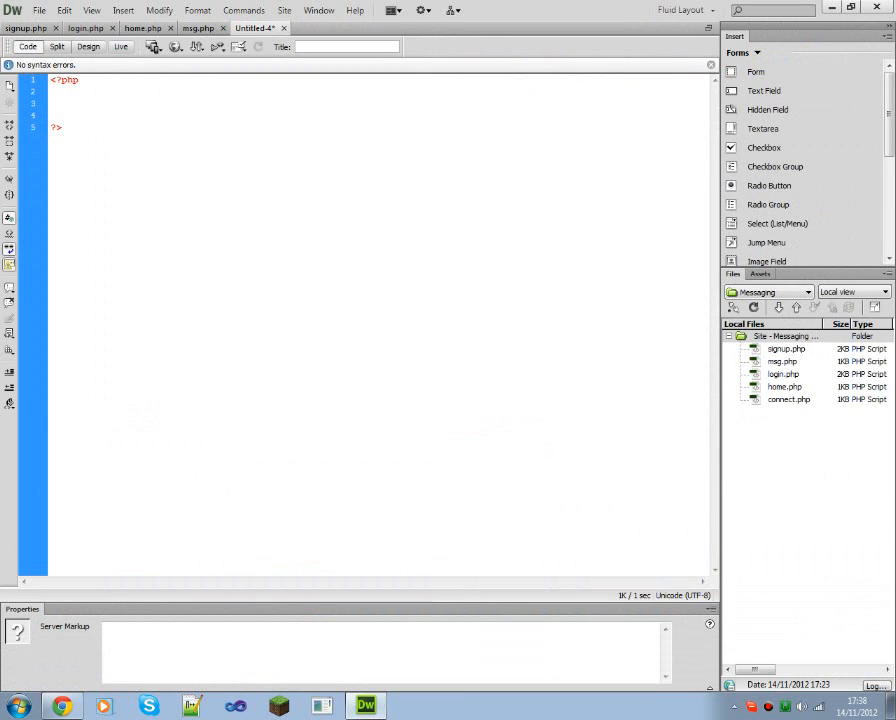
mouse_move(154, 47)
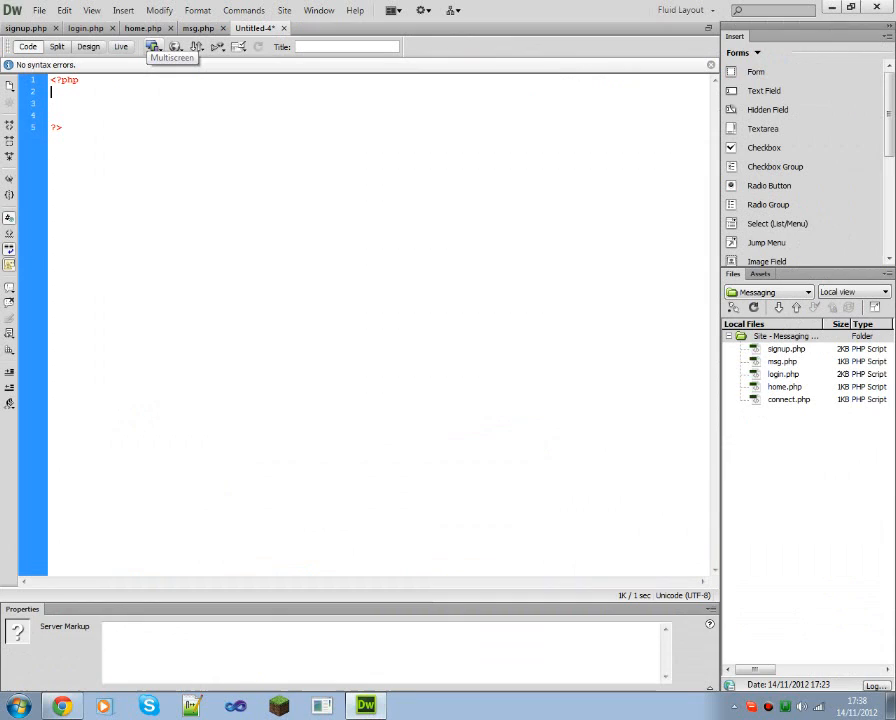
Add include 'connect.php'; and save the new script as delete.php.
text(include)
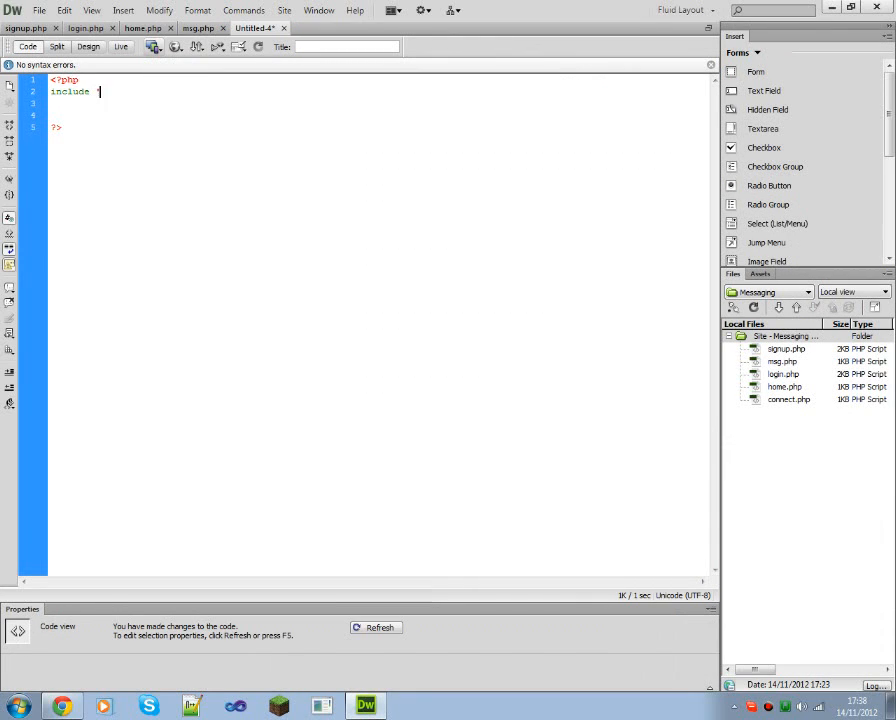
text('')
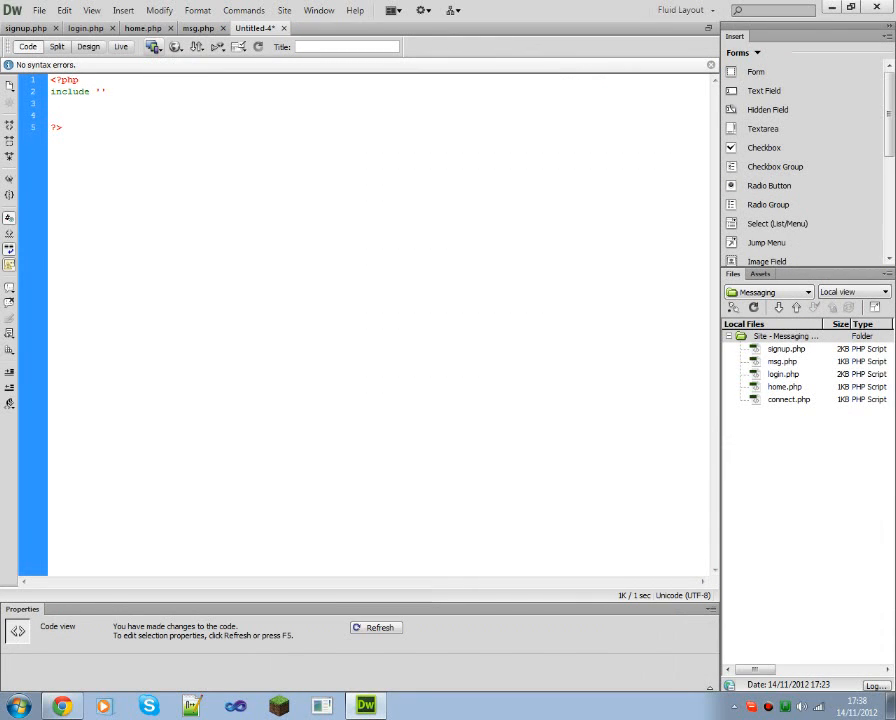
text(connect.)
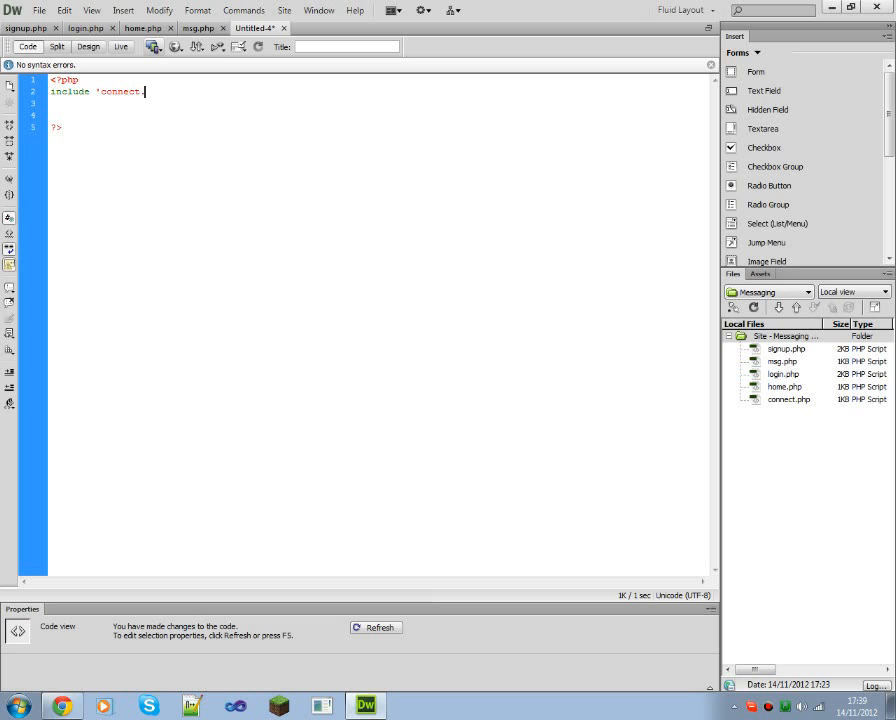
text(php';)
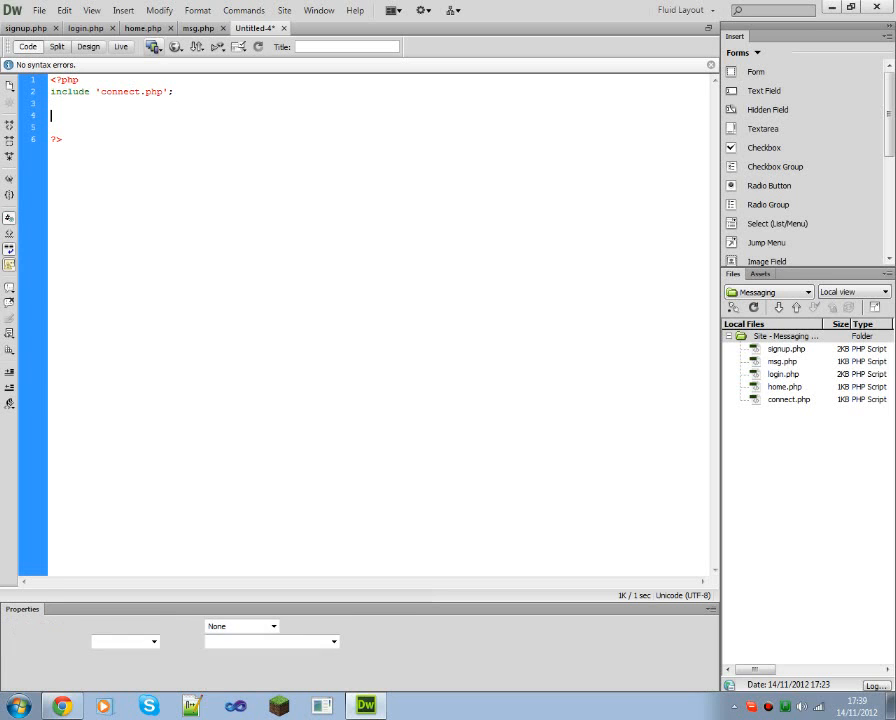
key(Ctrl+s)
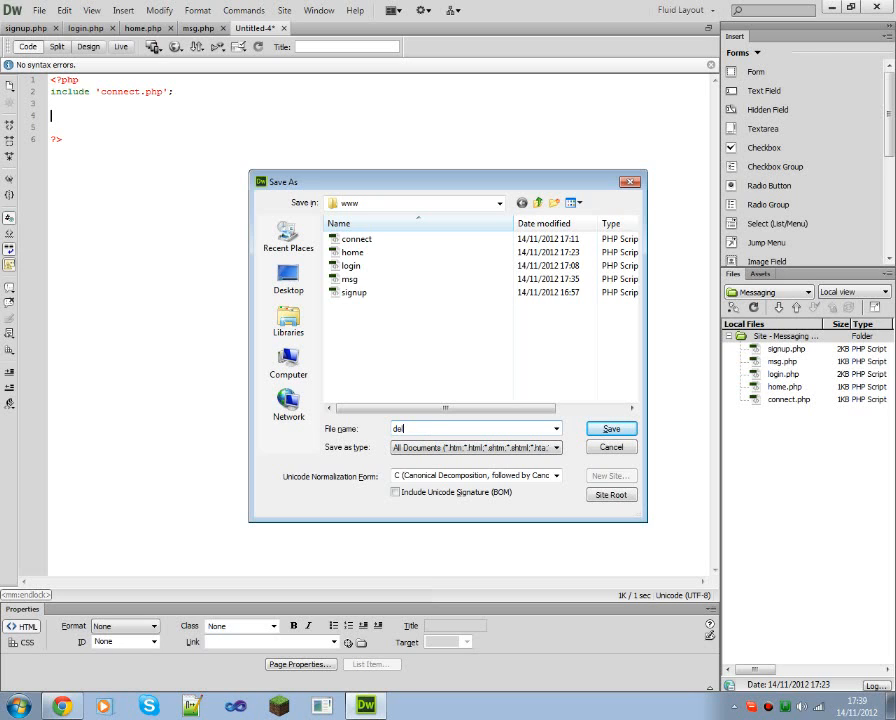
click(610, 428)
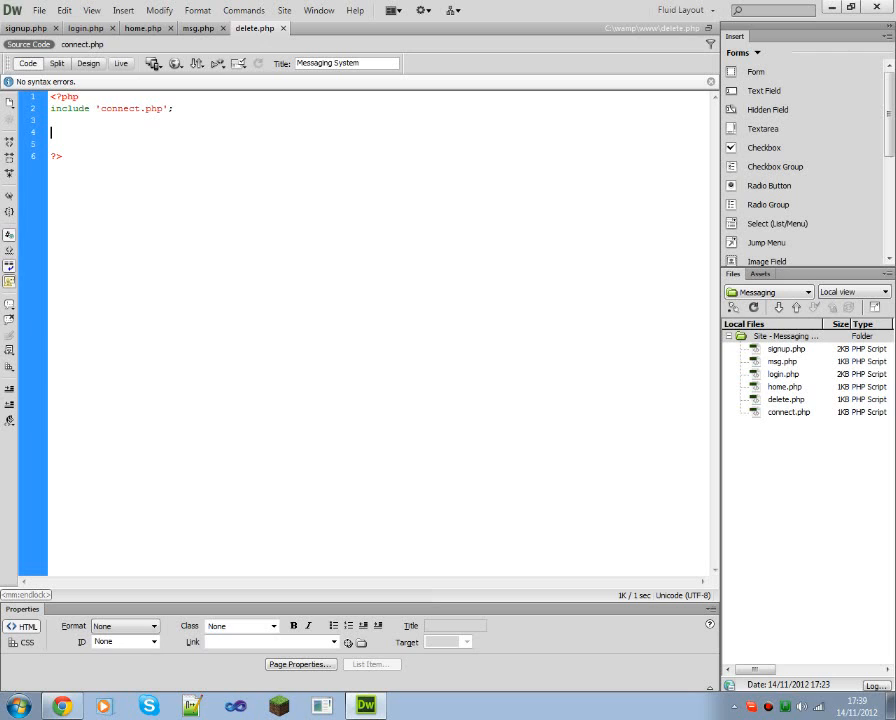
Write the if (isset($_GET['id'])) check for a passed message id.
text(if (is)
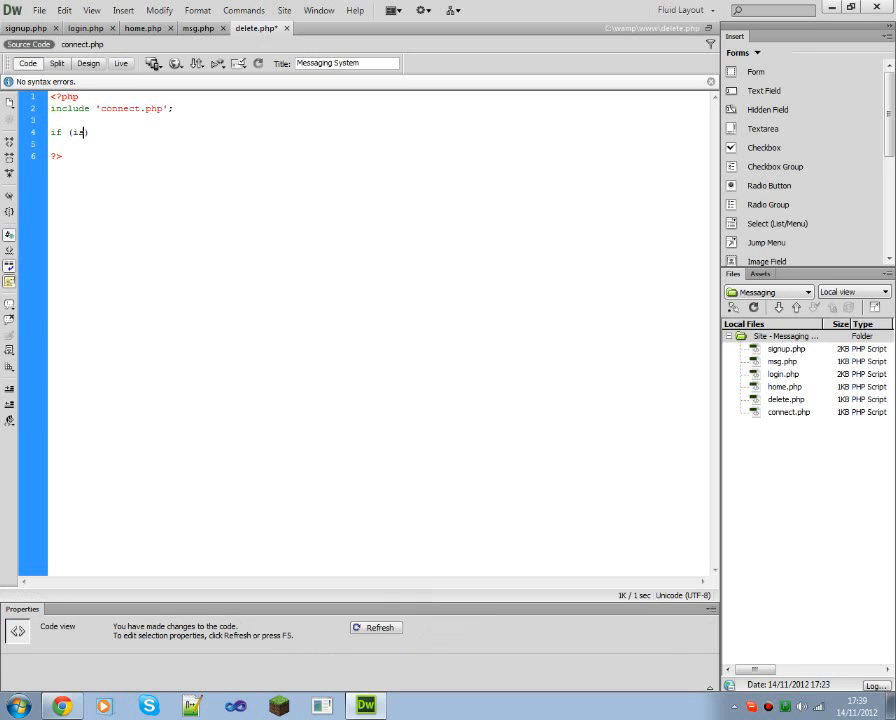
text(sset()))
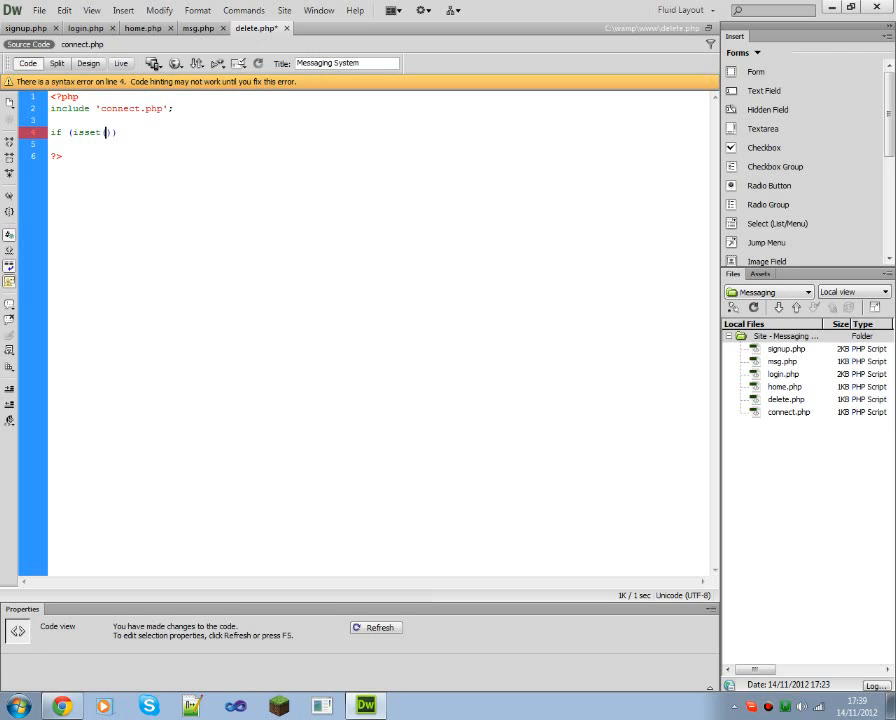
text($)
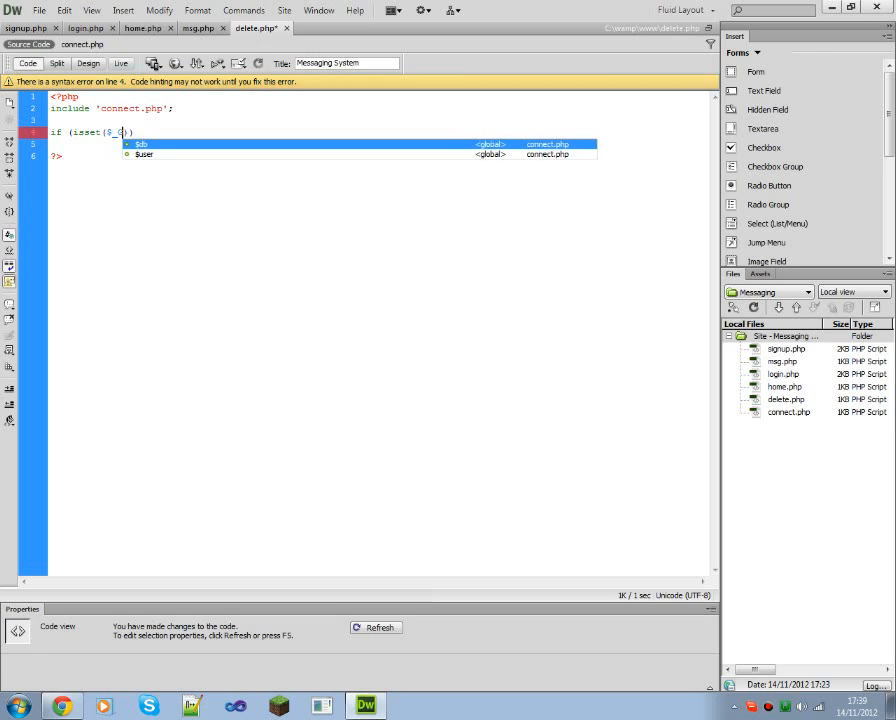
text(_GET[])
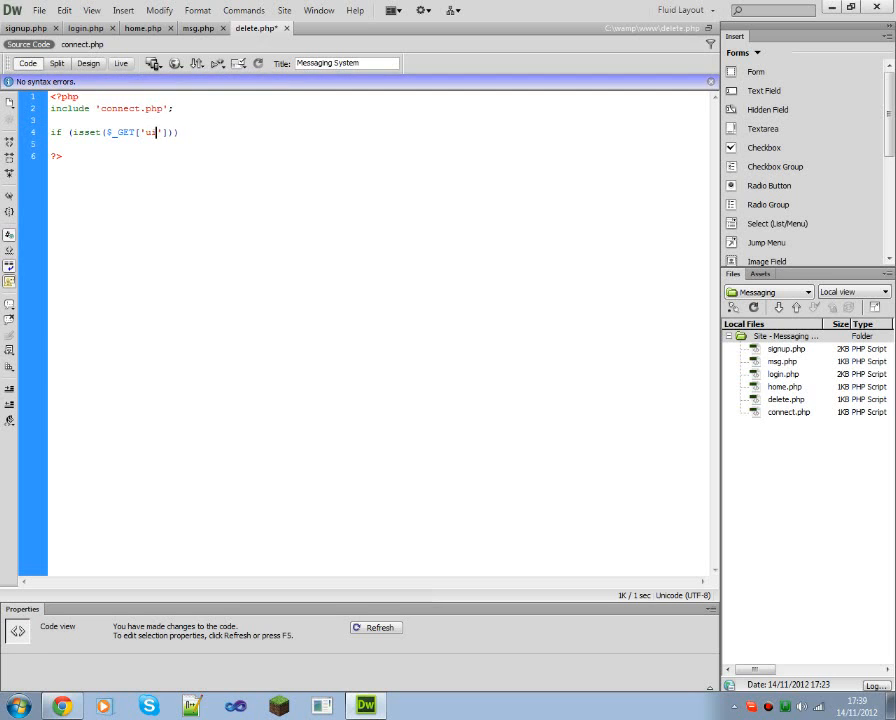
text(id)
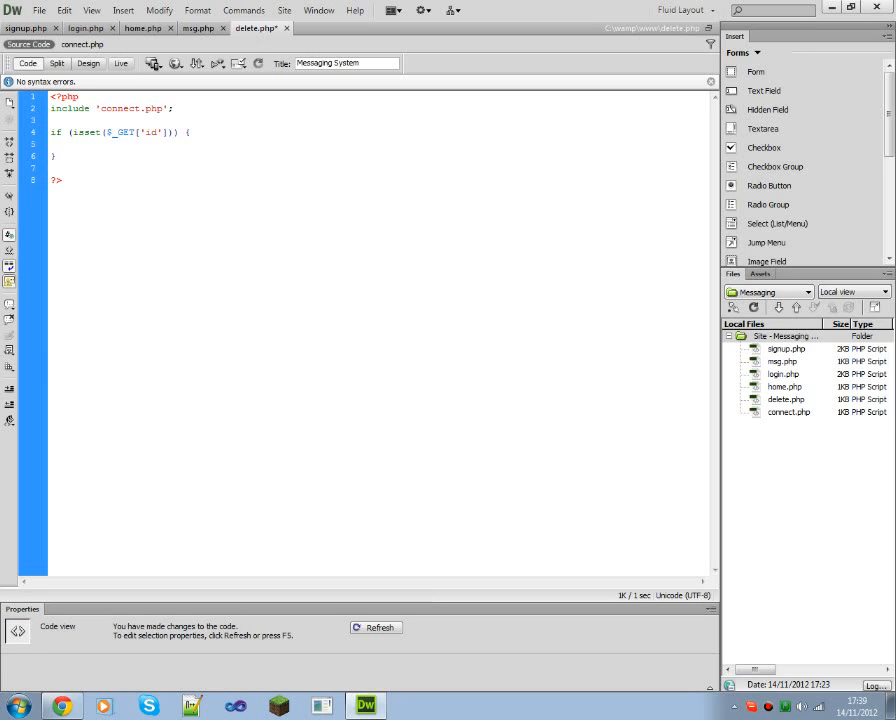
Begin a mysql_query("DELETE FROM") call inside the id check.
text(mysql)
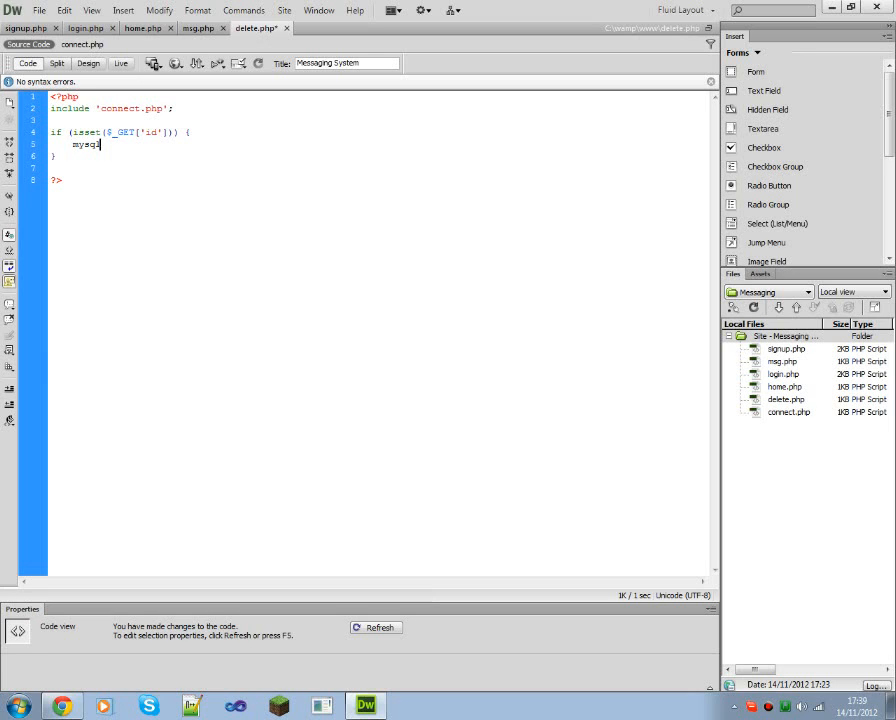
text(_u)
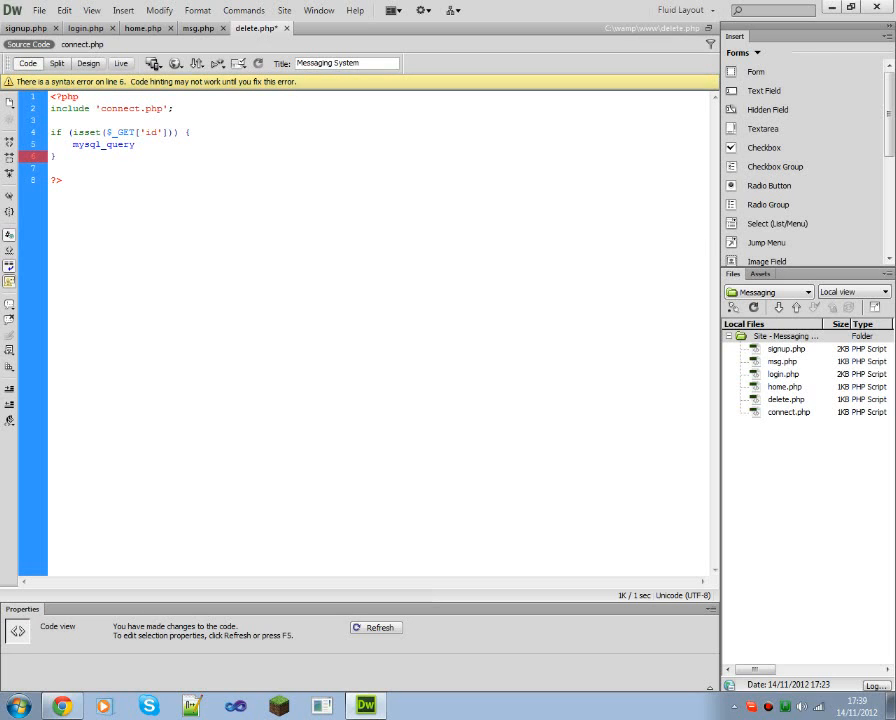
text((""))
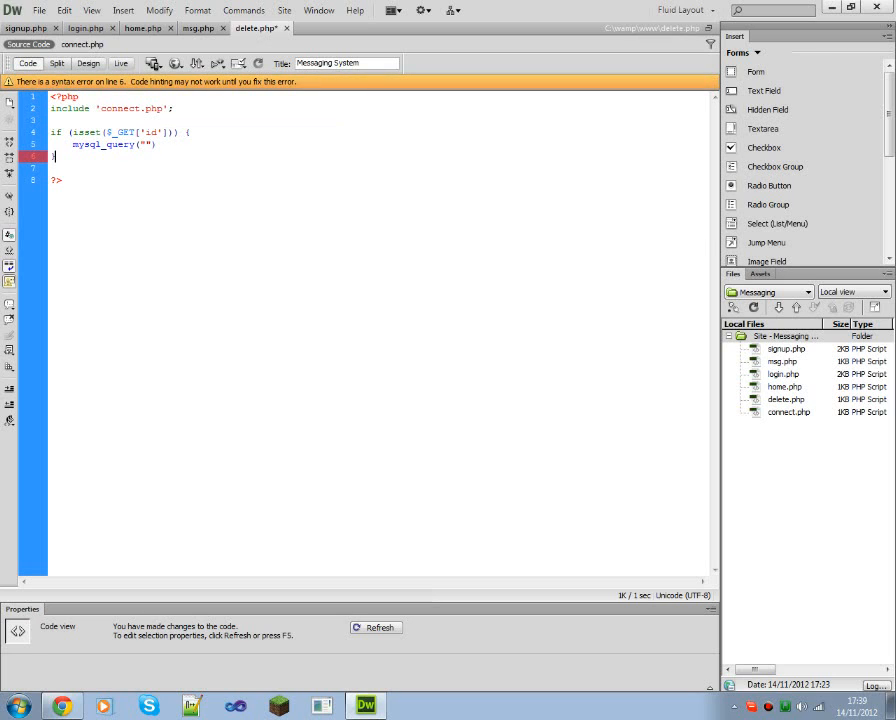
text(DELETE FROM)
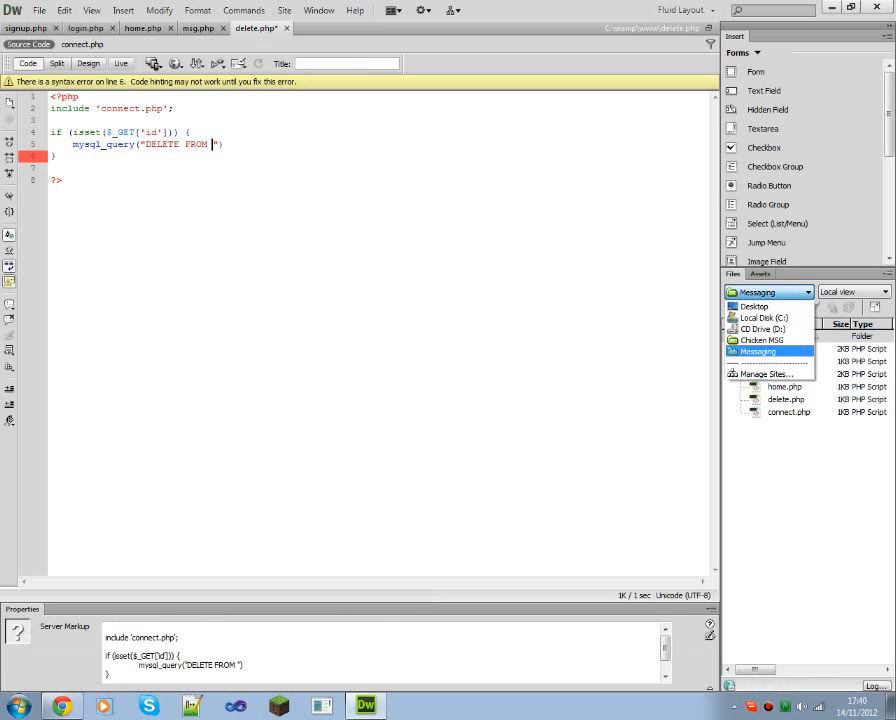
Set $id = $_GET['id'] and complete DELETE FROM msgs WHERE pmid='$id'.
click(760, 339)
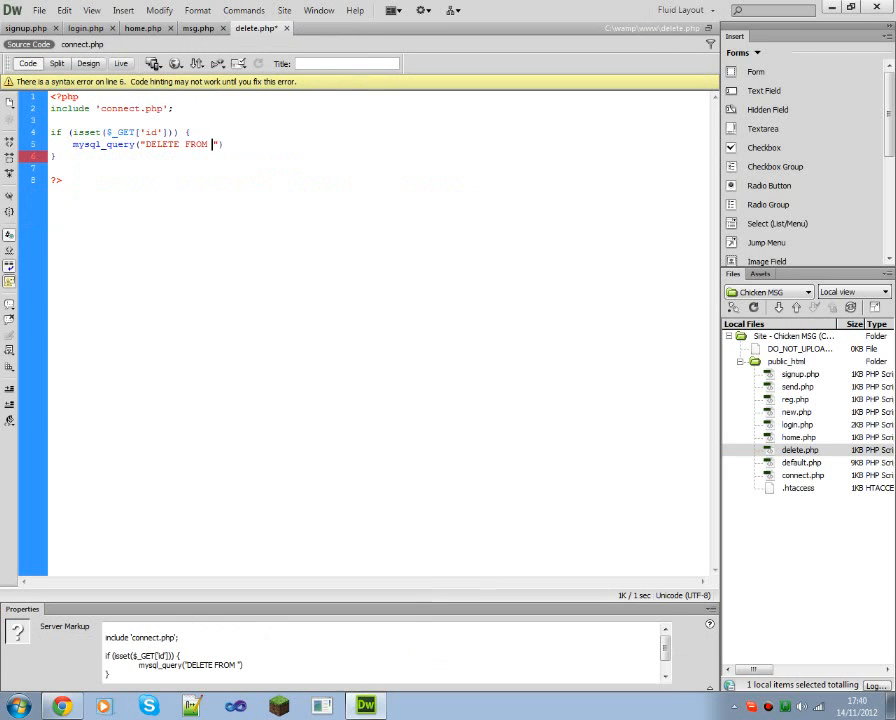
text(msgs)
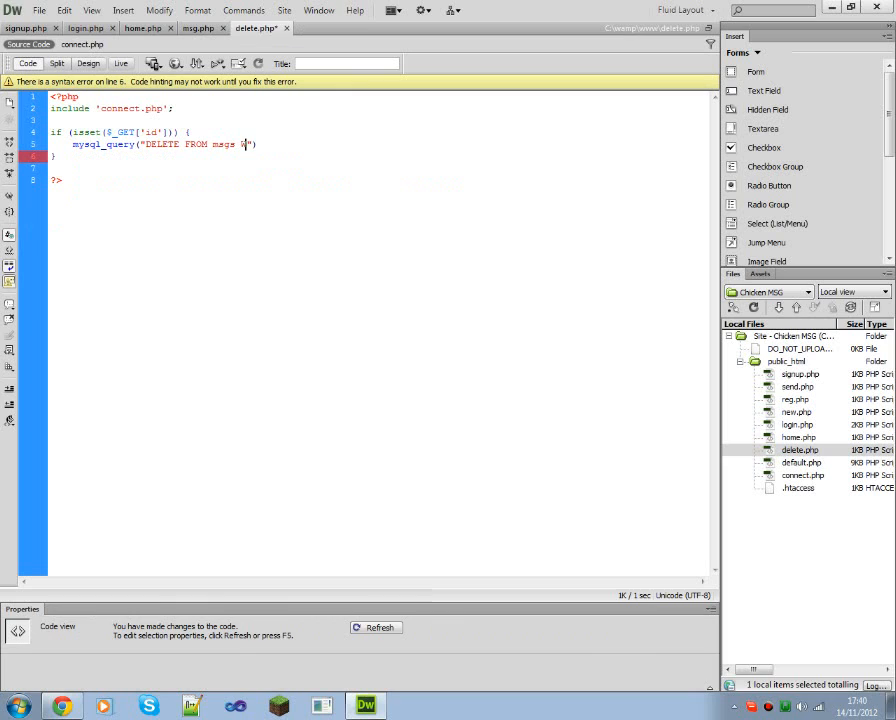
text(WHERE)
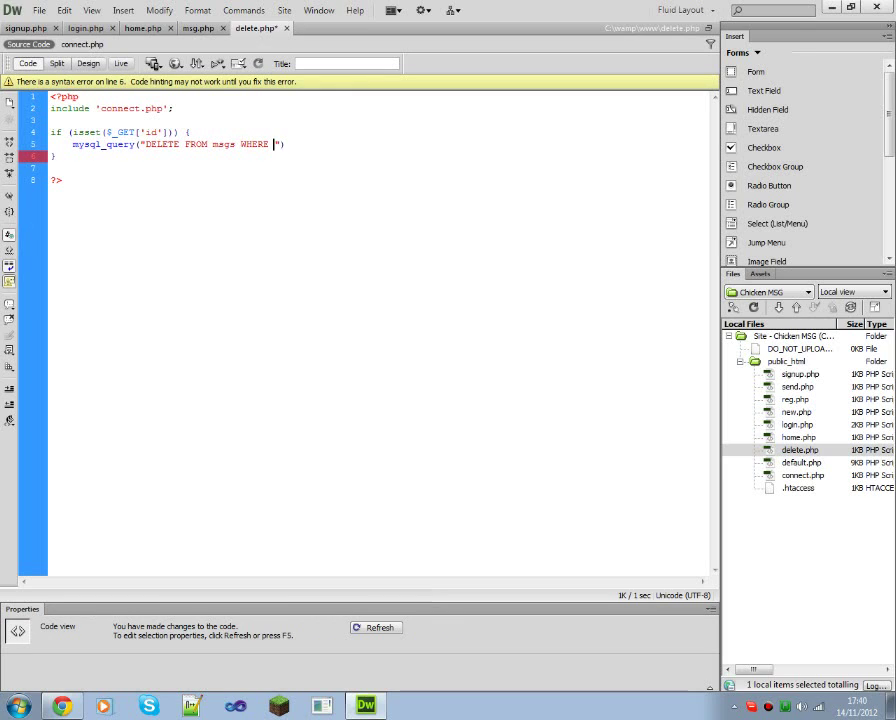
text(id)
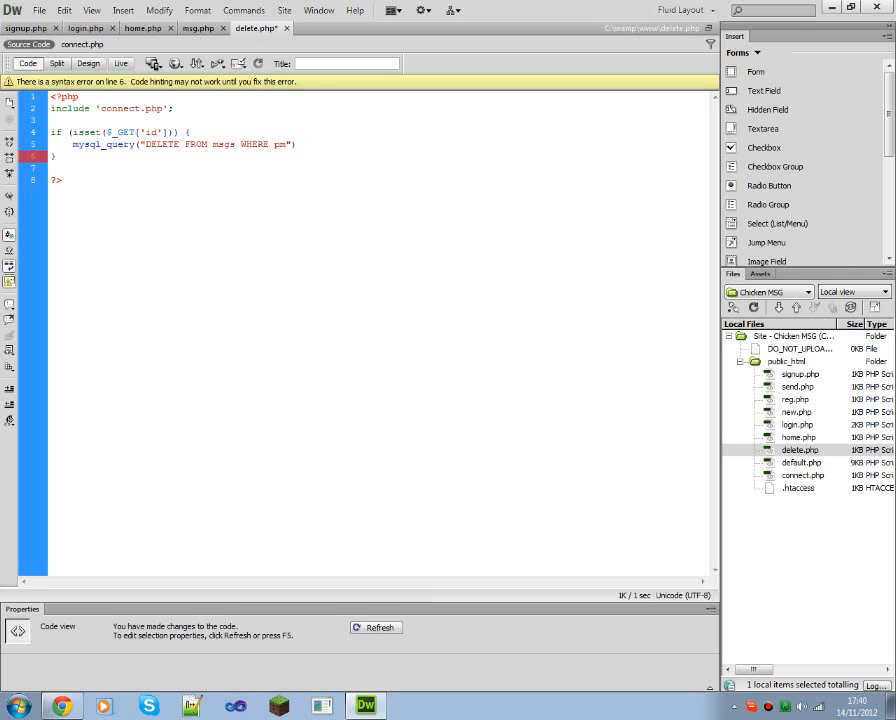
text(id=)
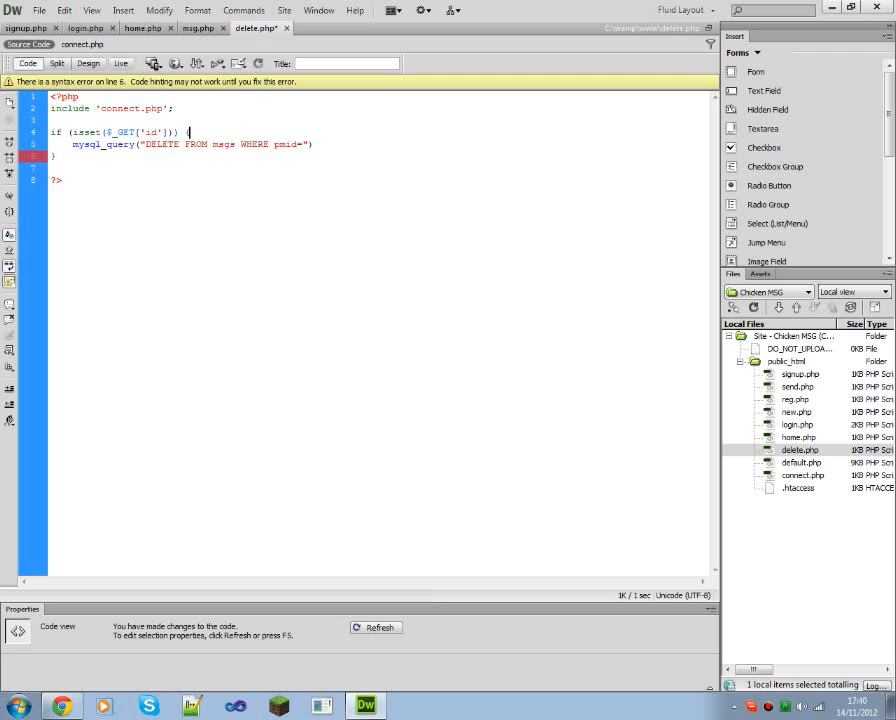
text($id = $_GET['id'];)
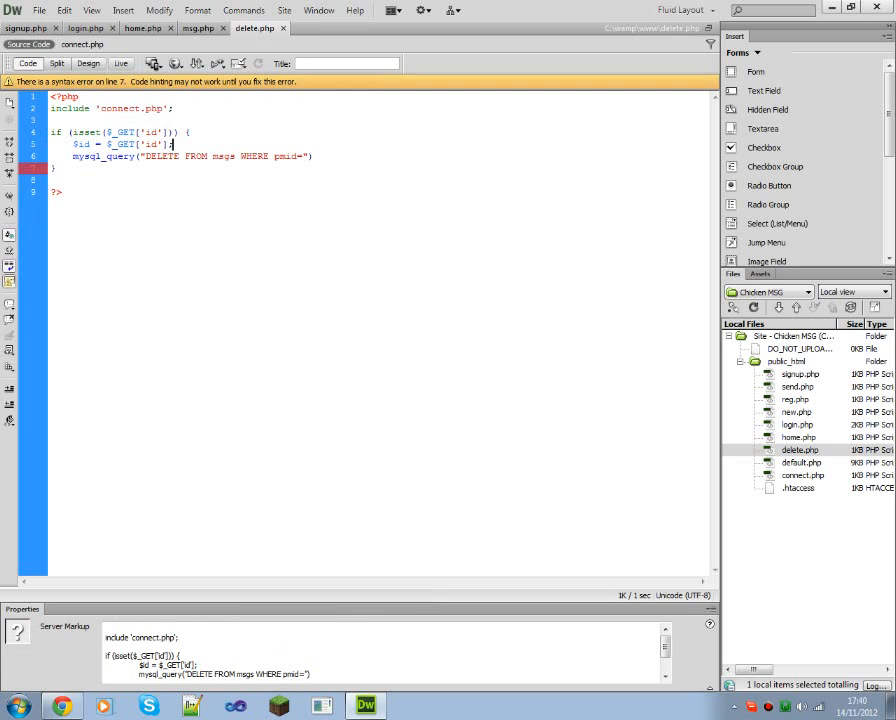
text(')
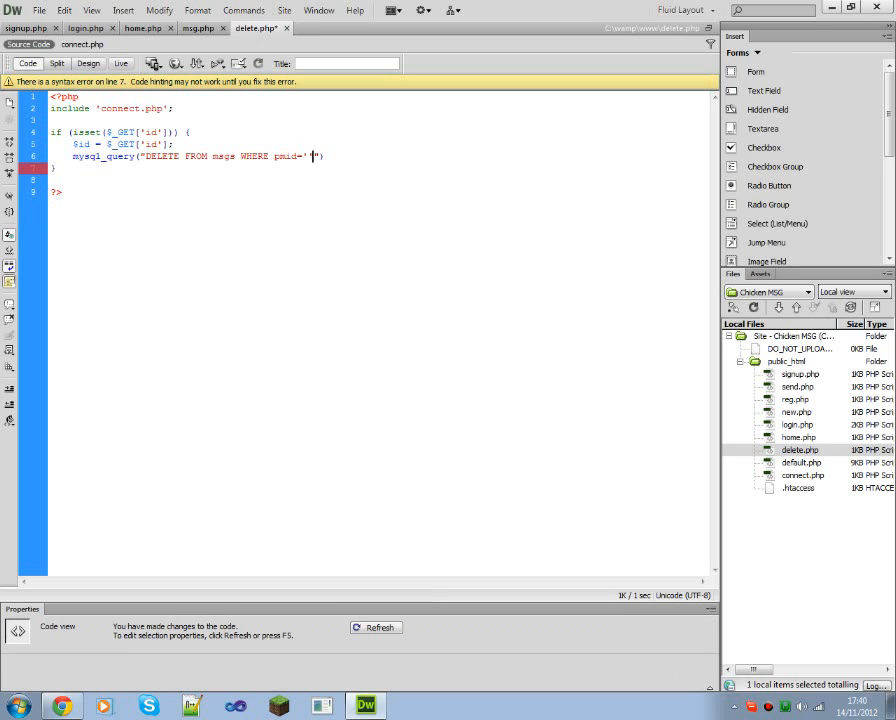
text($id')
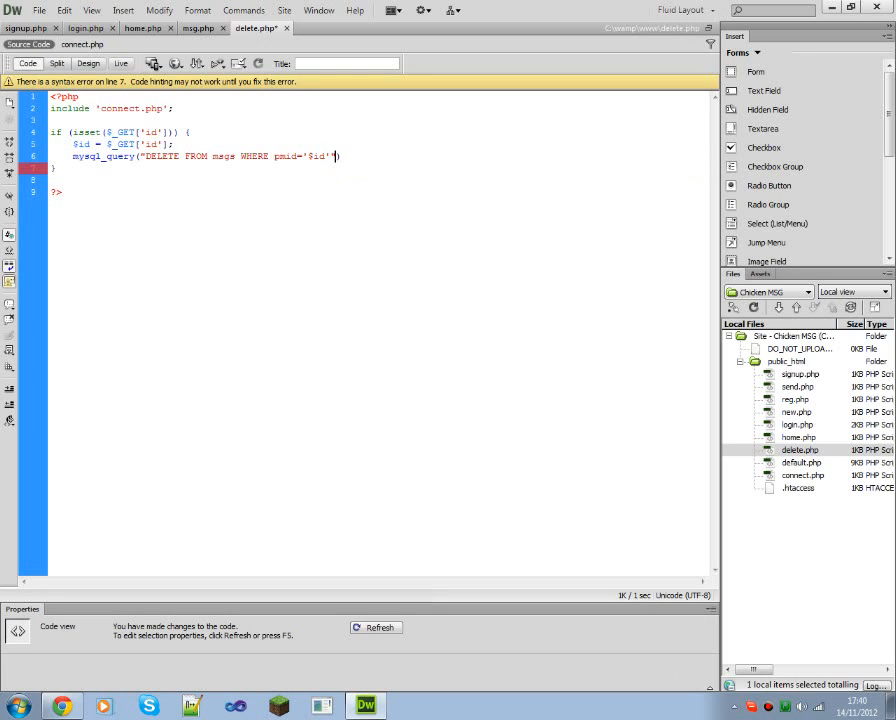
Add or die("Could not delete the message!") to the query and save.
text(or die())
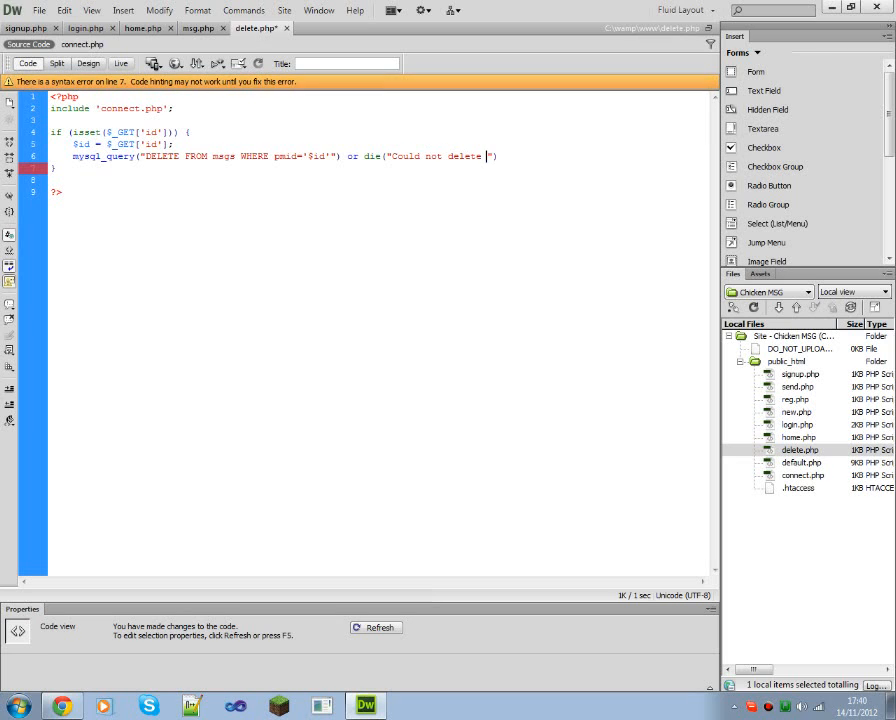
text(the)
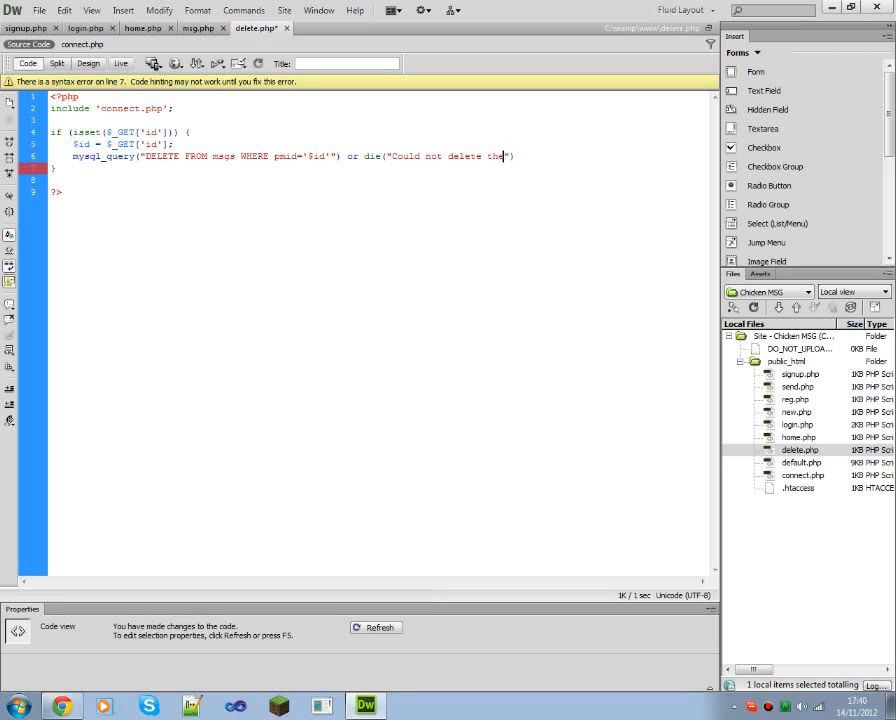
text(message!)
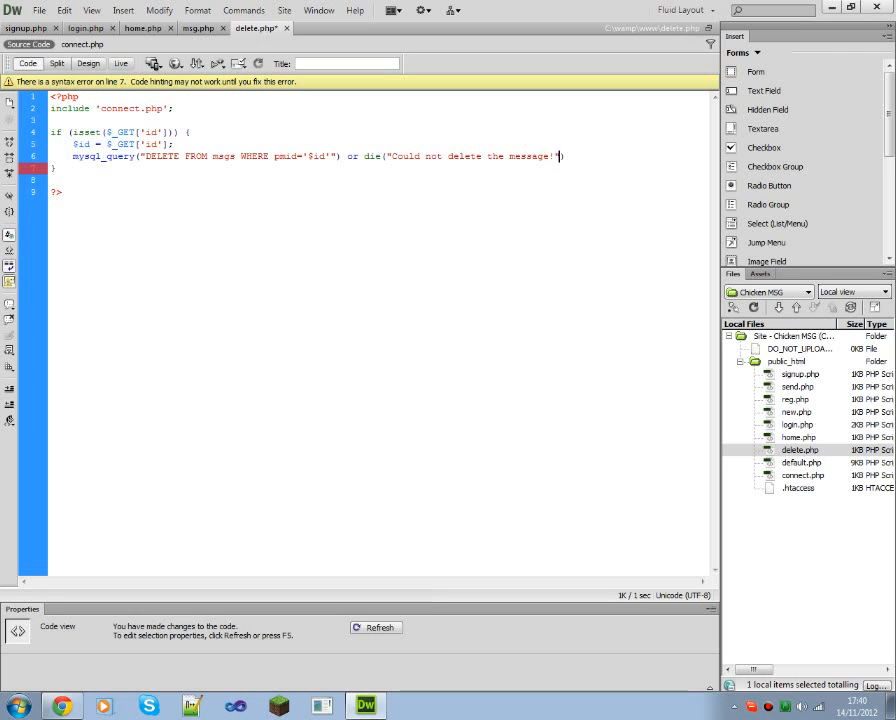
text();)
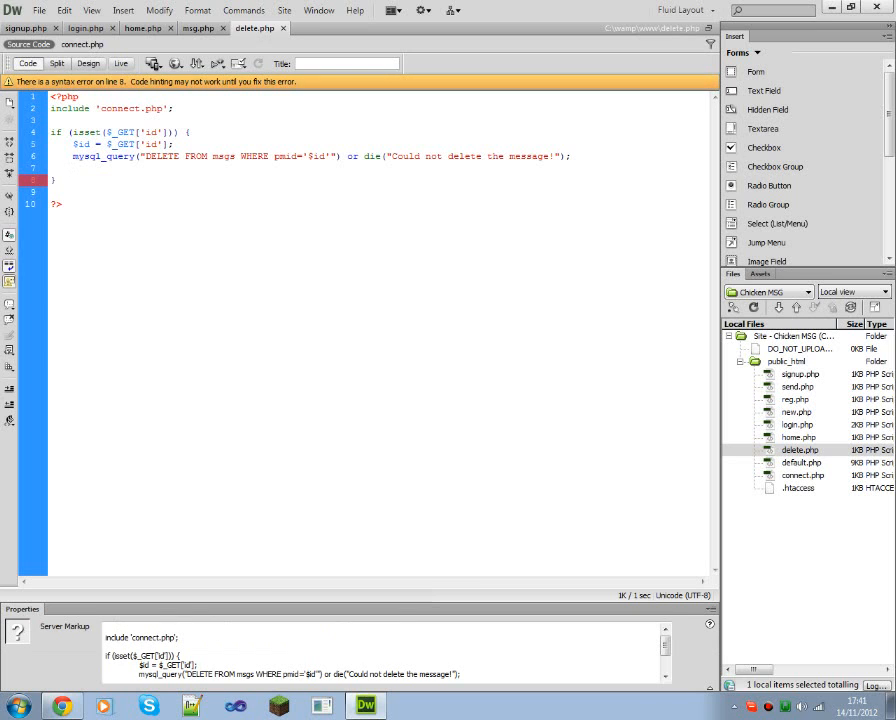
Reuse msg.php's echo line as "That message has been deleted, lucky you." with Go back link.
click(194, 28)
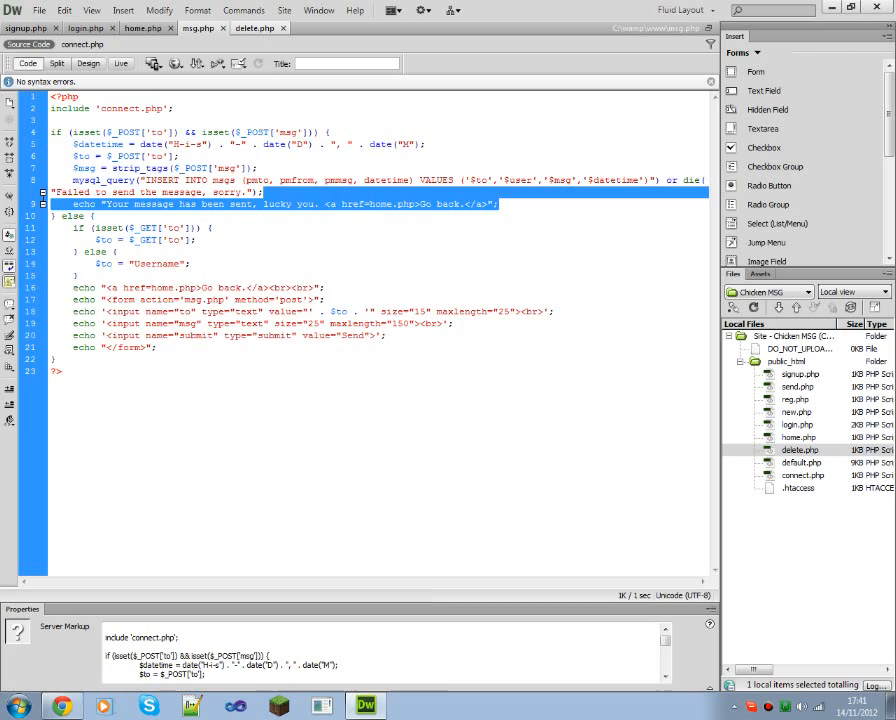
click(255, 38)
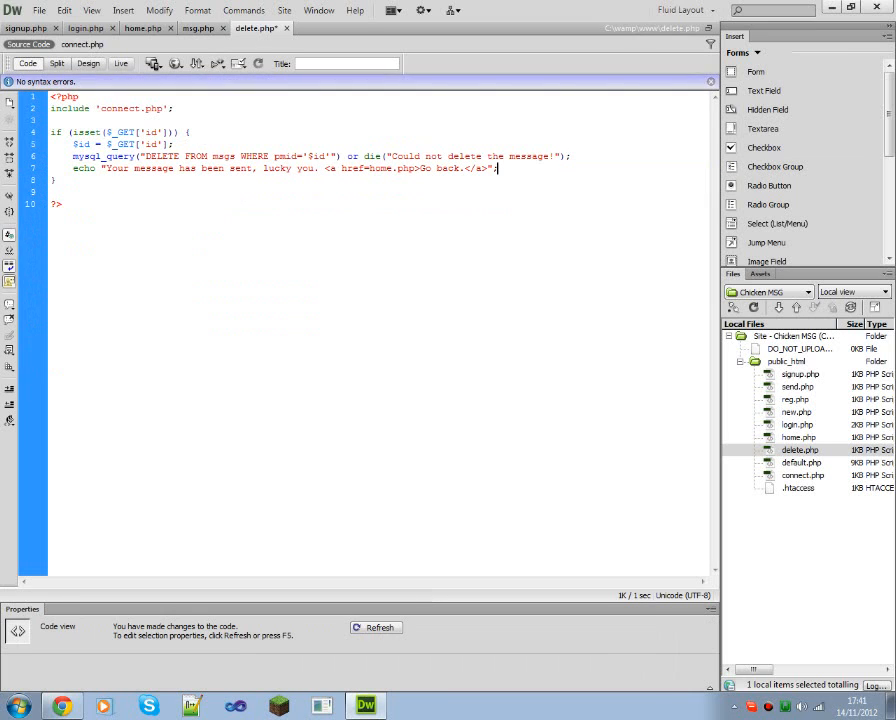
double_click(239, 168)
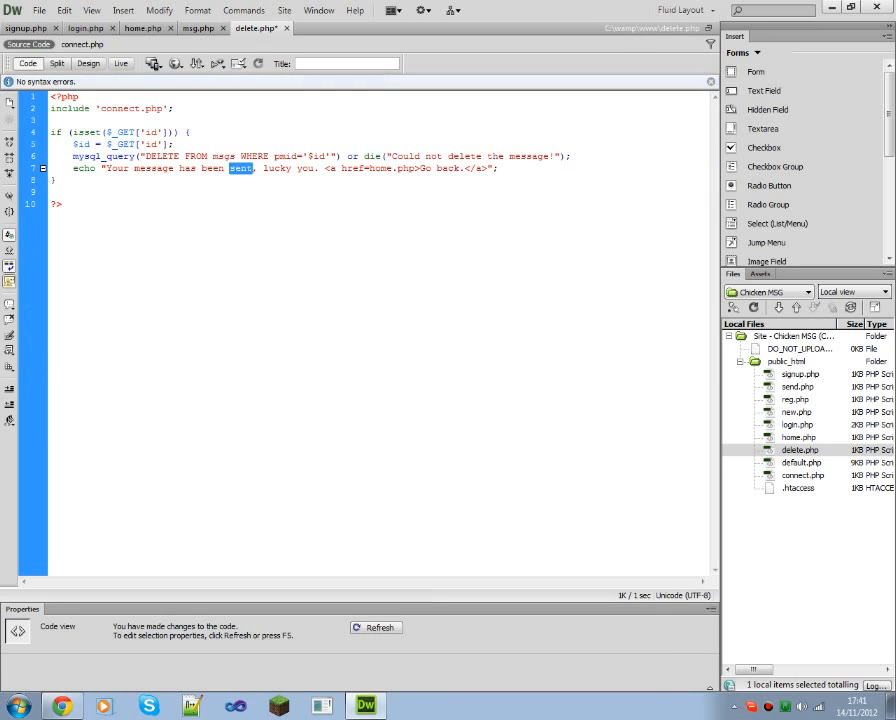
text(deleted)
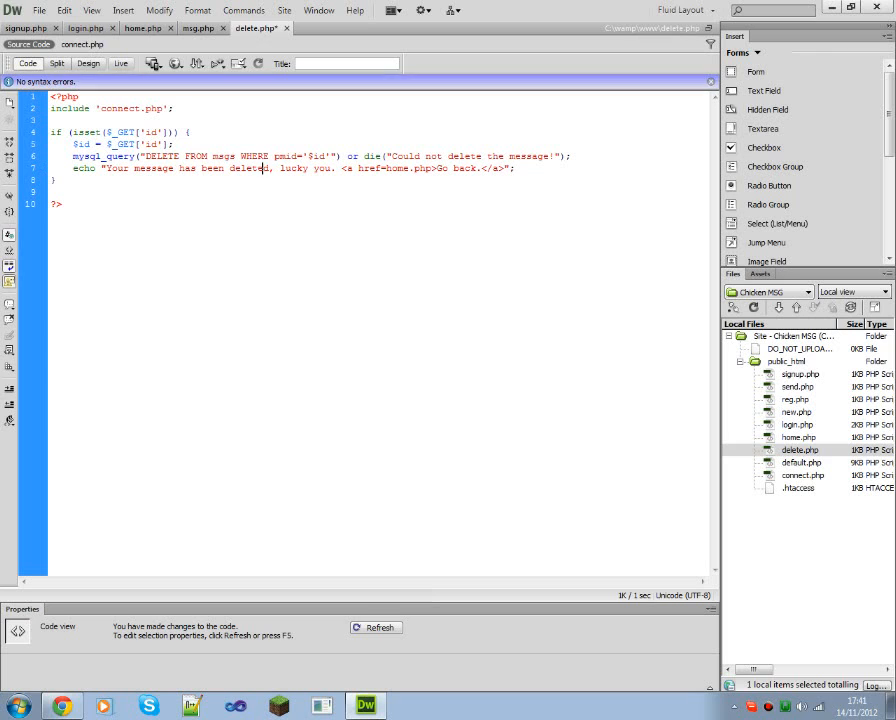
double_click(116, 168)
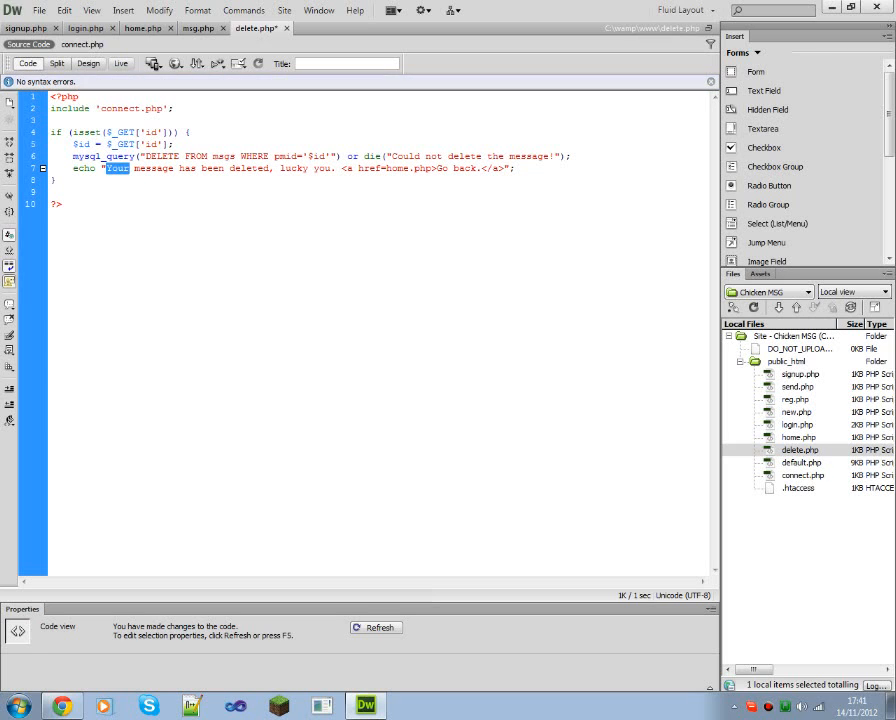
text(That)
click(374, 180)
text( else {)
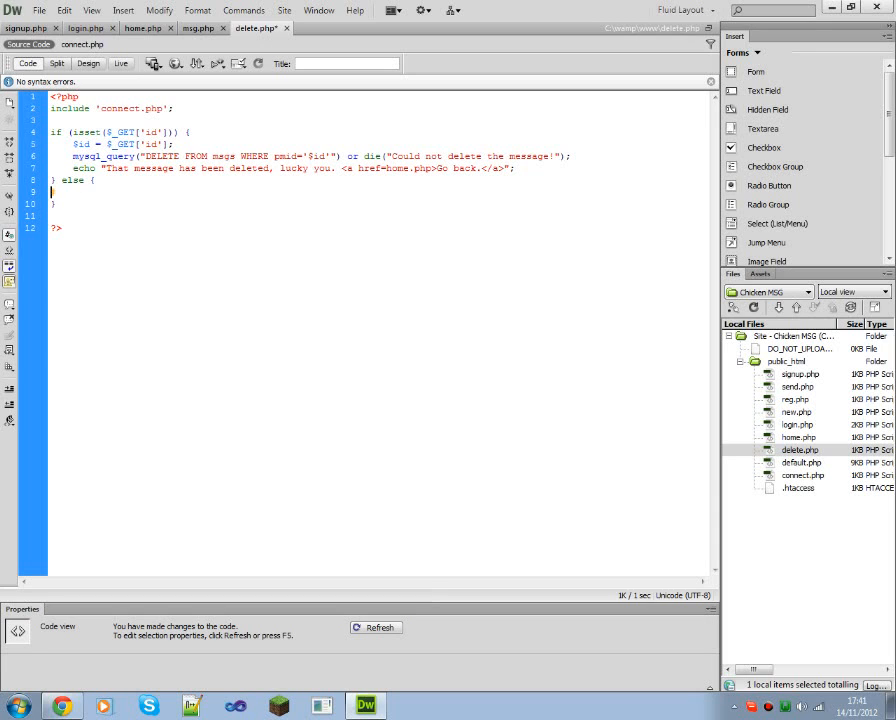
Add an else branch echoing "What message?" with a home.php link, save, and switch to Chrome.
text(echo "Your message has been sent, lucky you. <a href=home.php>Go back.</a>";)
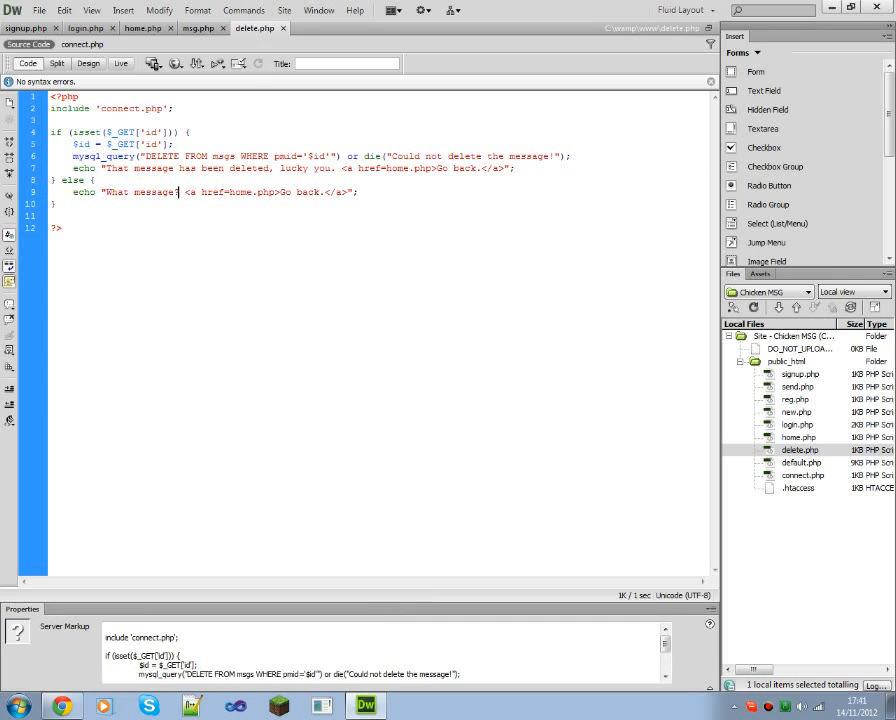
double_click(324, 168)
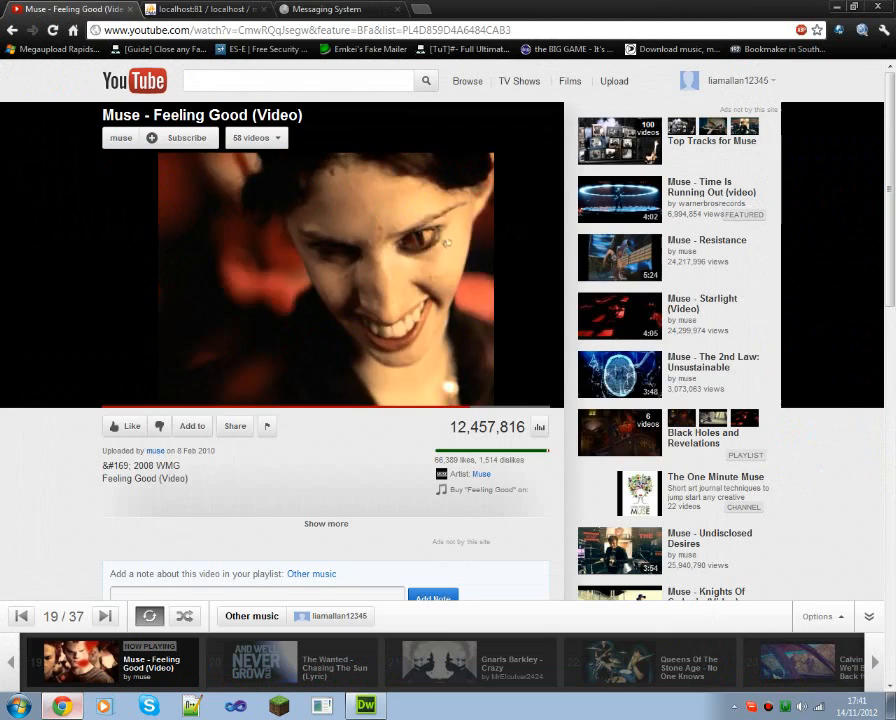
Load delete.php?id=4 to get the deletion confirmation, then return to Dreamweaver.
click(330, 8)
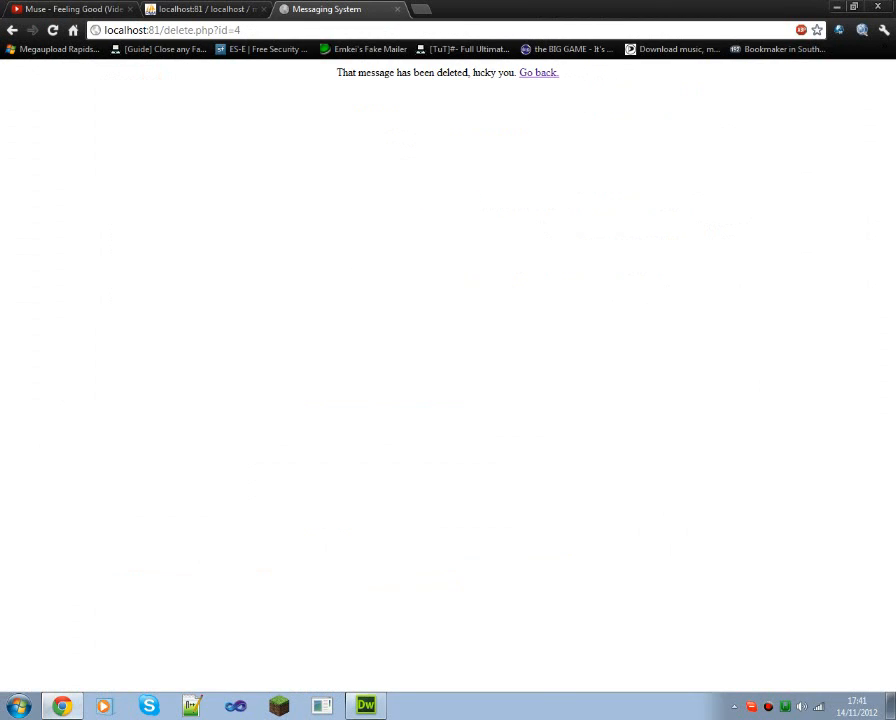
click(536, 72)
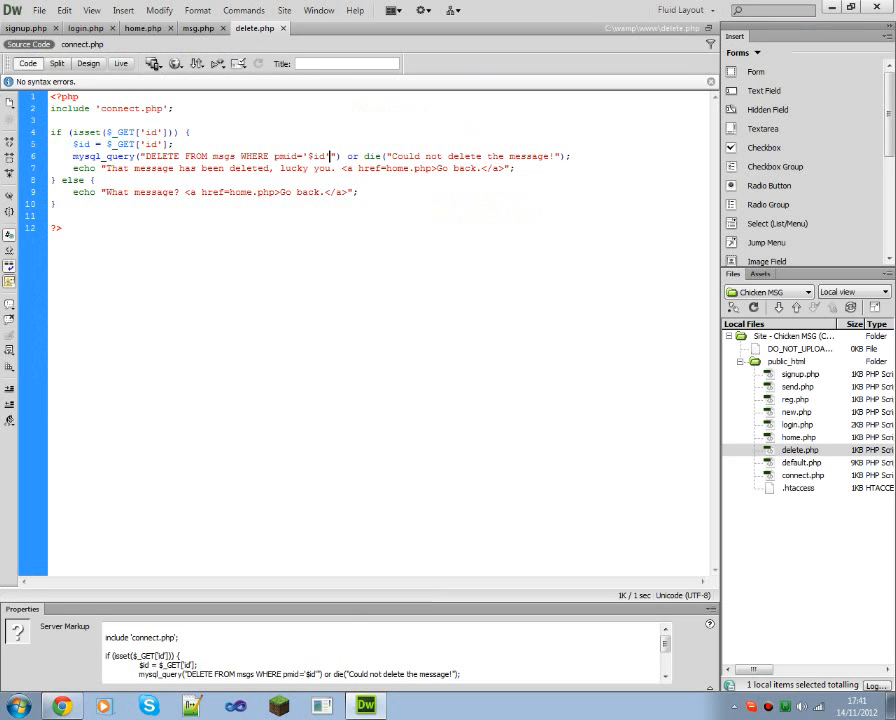
Add AND pmto='$user' to the WHERE clause, test delete.php?id=3, and go back to home.php.
text(AND)
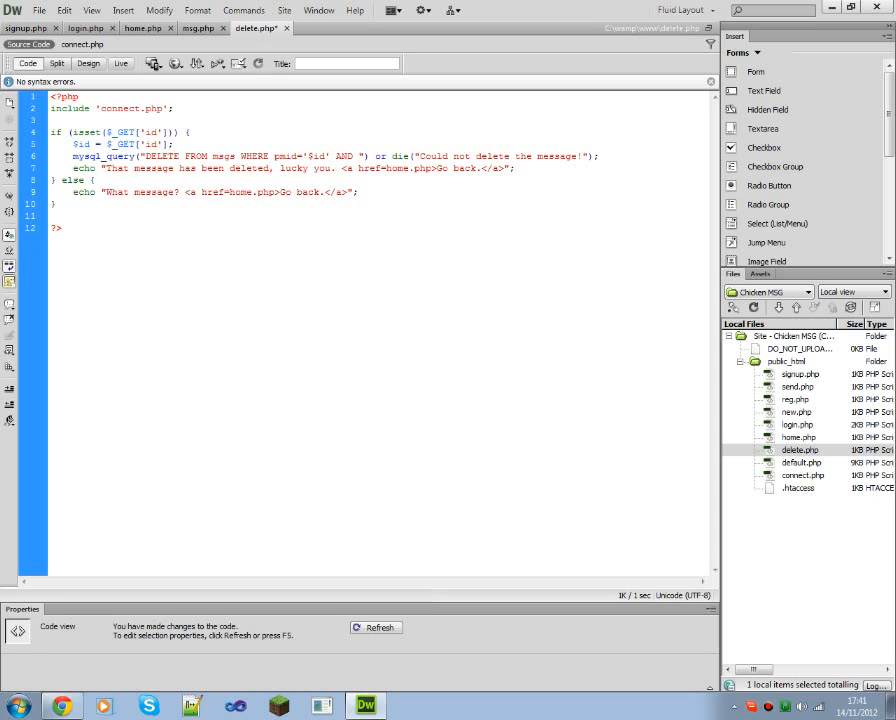
text(user)
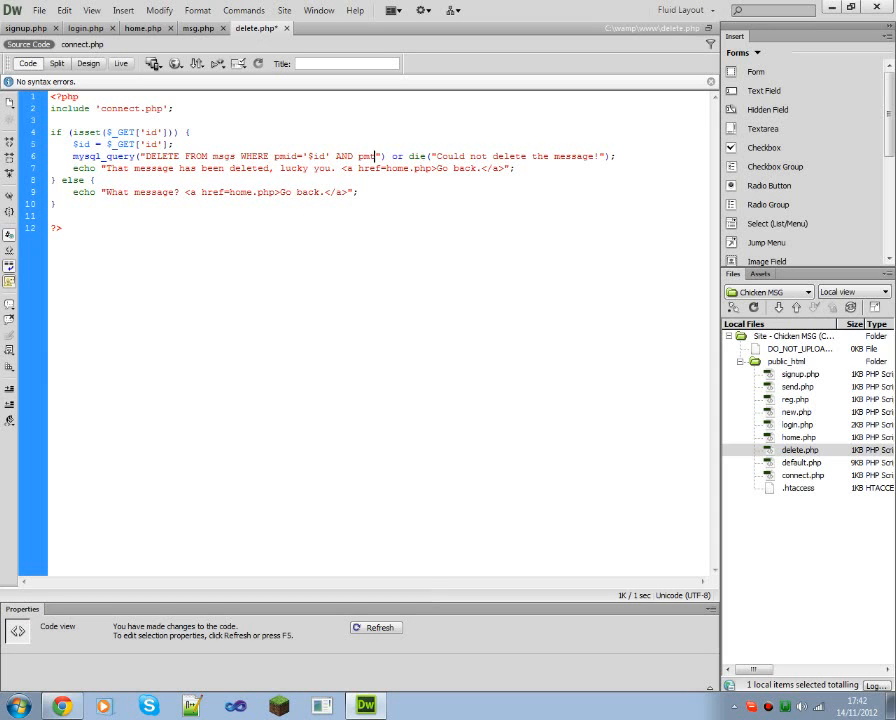
text(c)
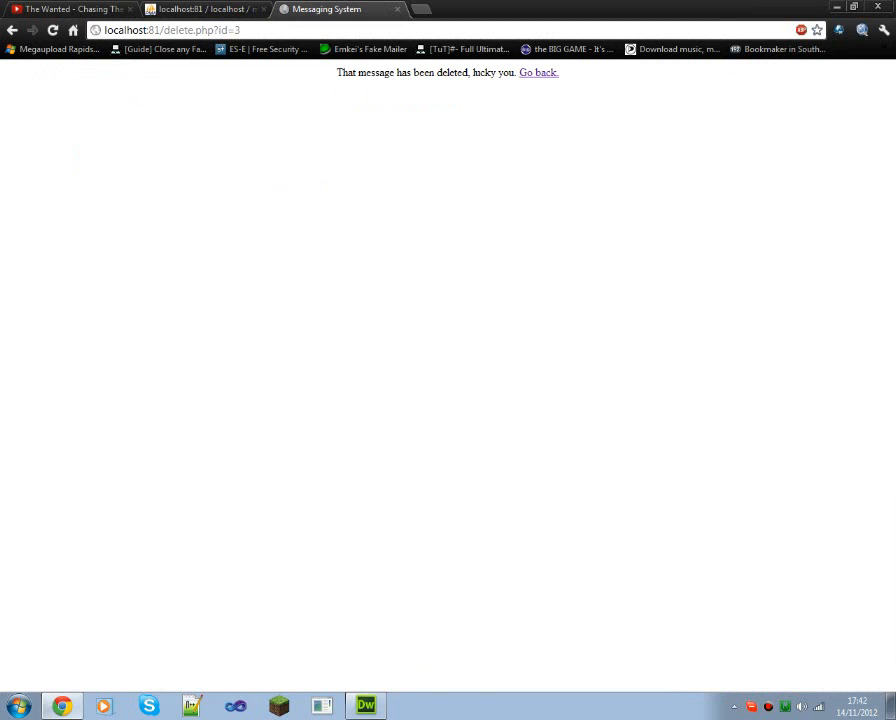
click(537, 72)
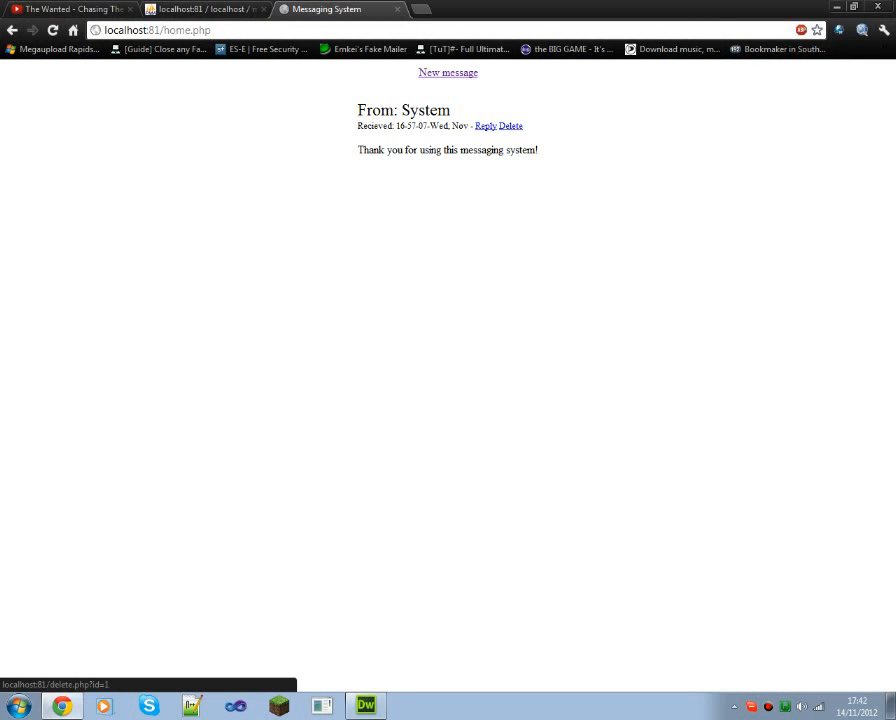